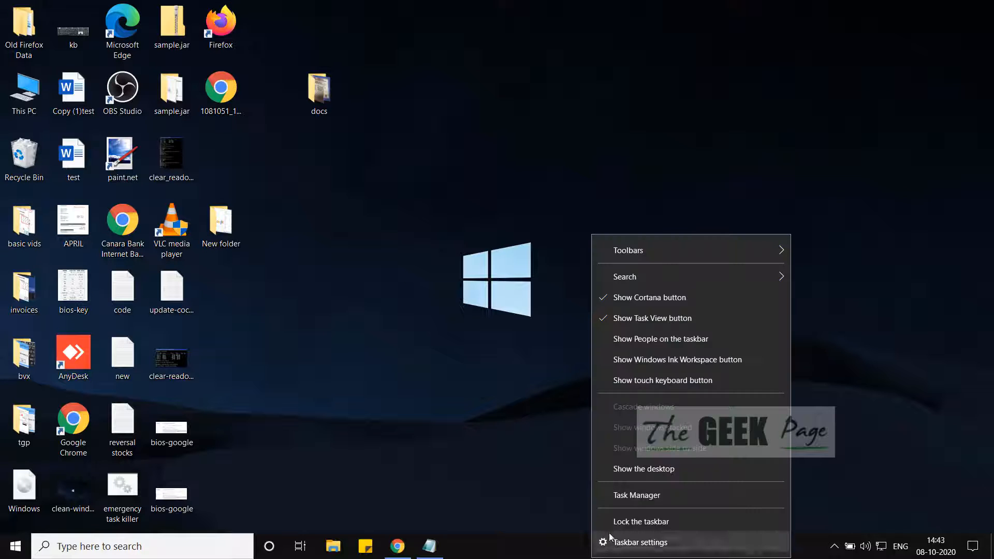
- Search for 'cmd' from the taskbar and launch Command Prompt as administrator
left_click(637, 495)
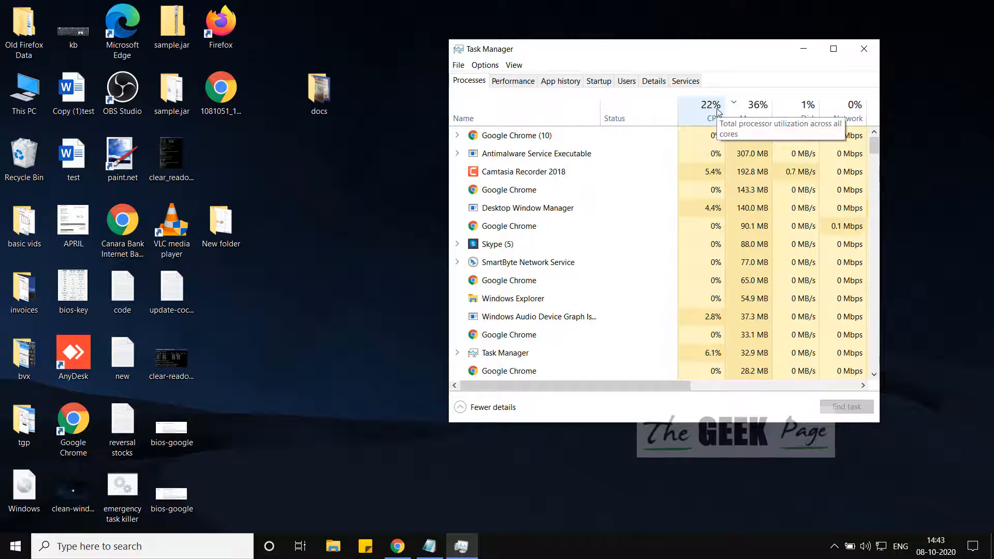
mouse_move(793, 122)
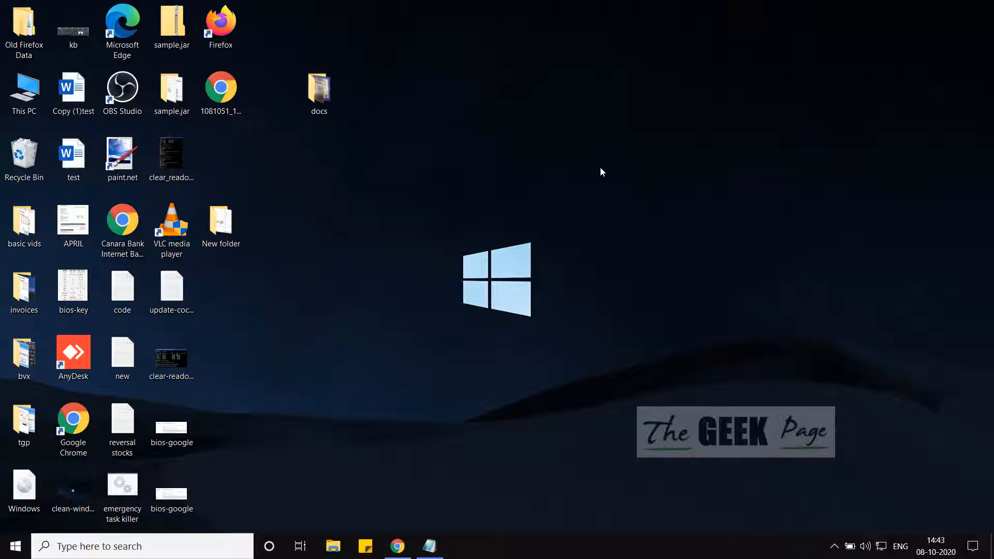
mouse_move(482, 349)
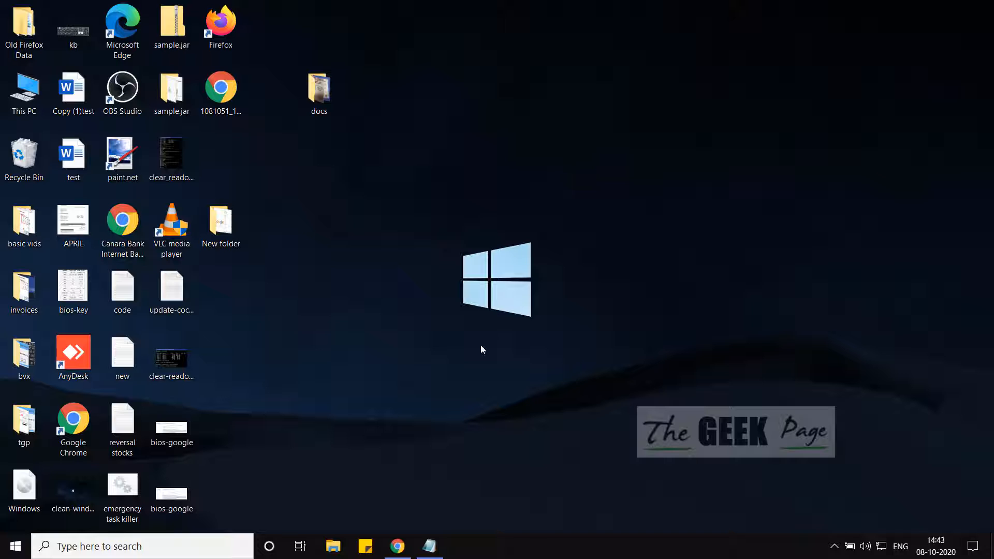
mouse_move(311, 518)
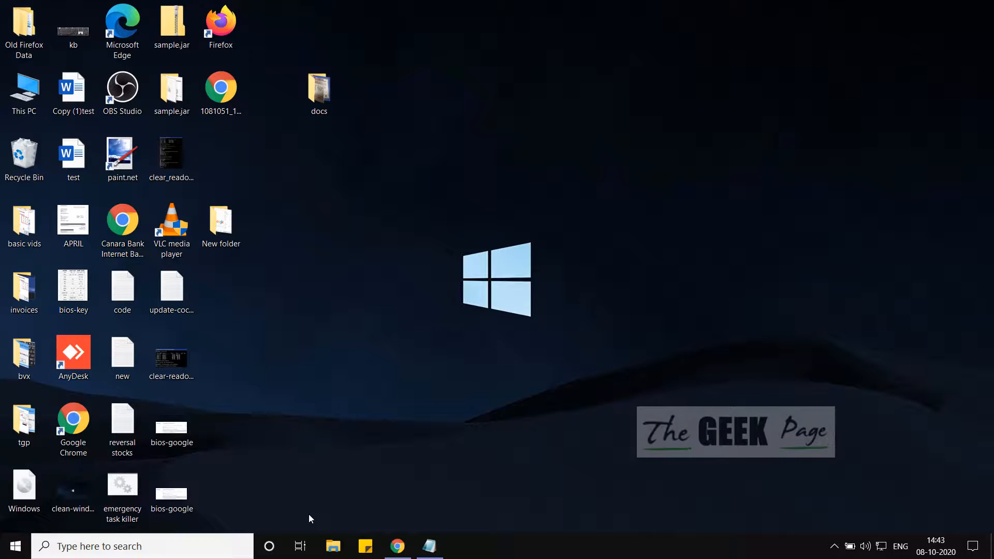
type("d")
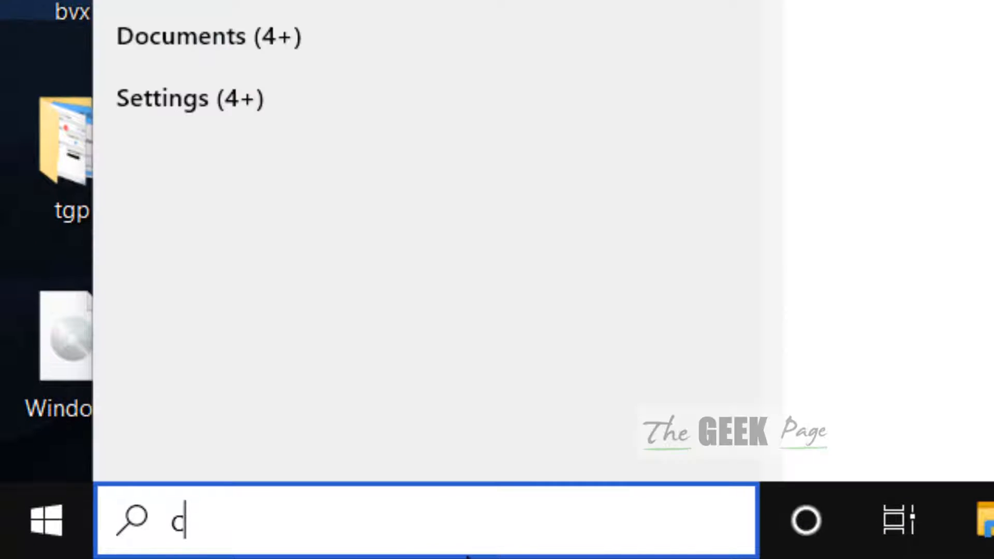
type("md")
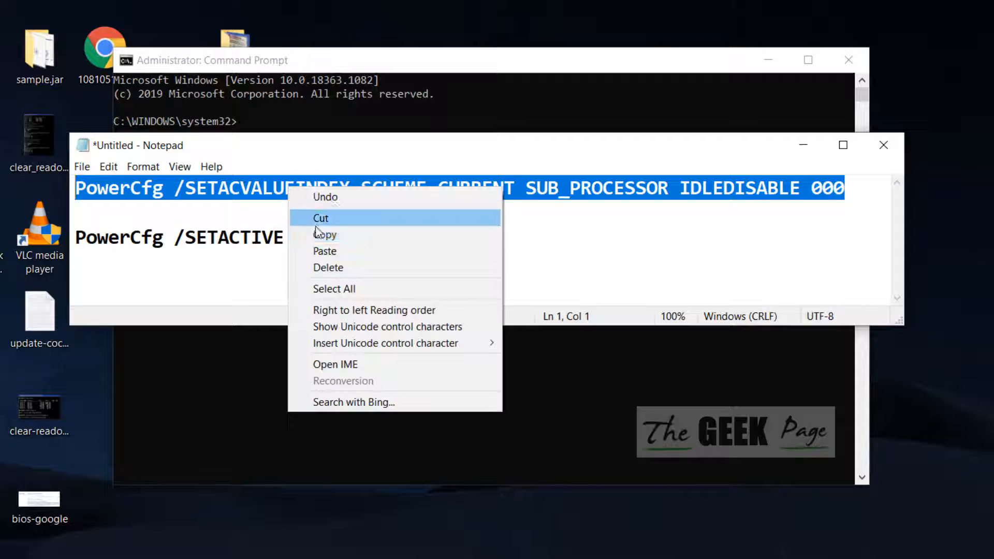
- Copy the first PowerCfg IDLEDISABLE 000 command from Notepad into the admin prompt
left_click(325, 235)
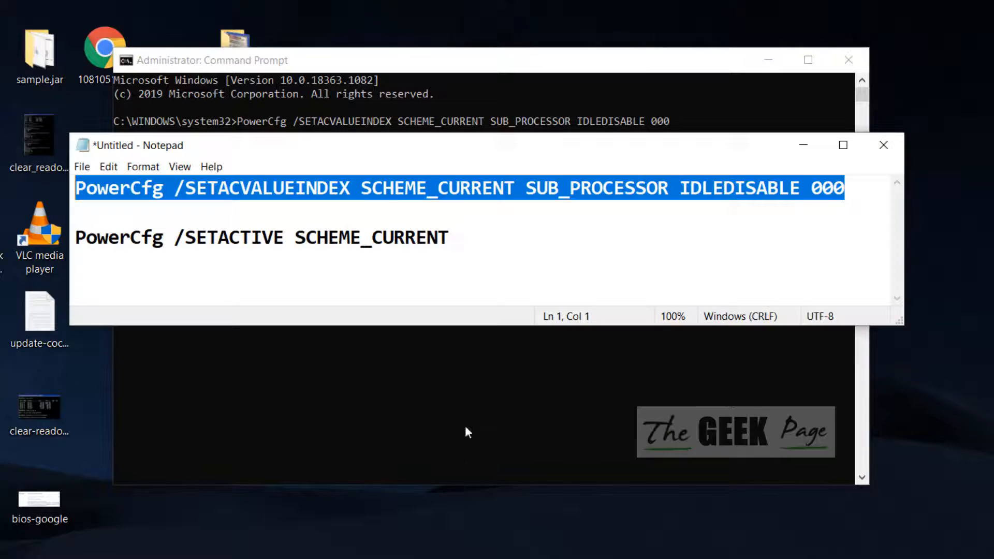
left_click(448, 237)
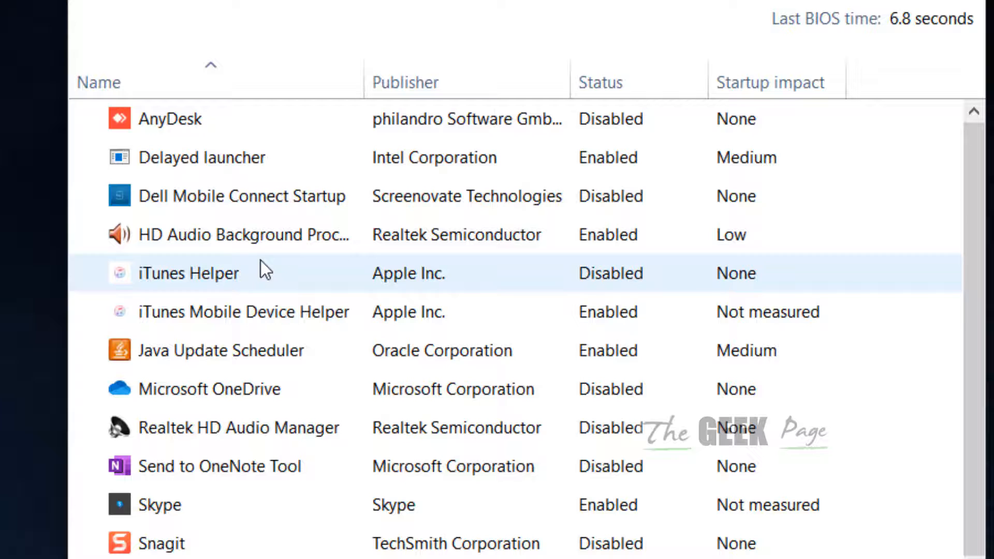
- Disable iTunes Mobile Device Helper and Java Update Scheduler on the Startup tab
right_click(241, 312)
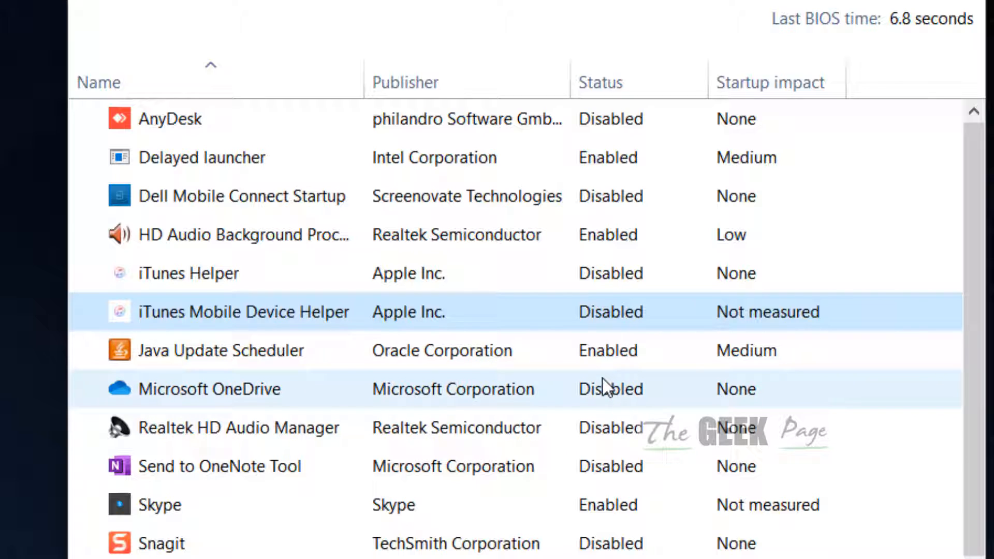
mouse_move(213, 364)
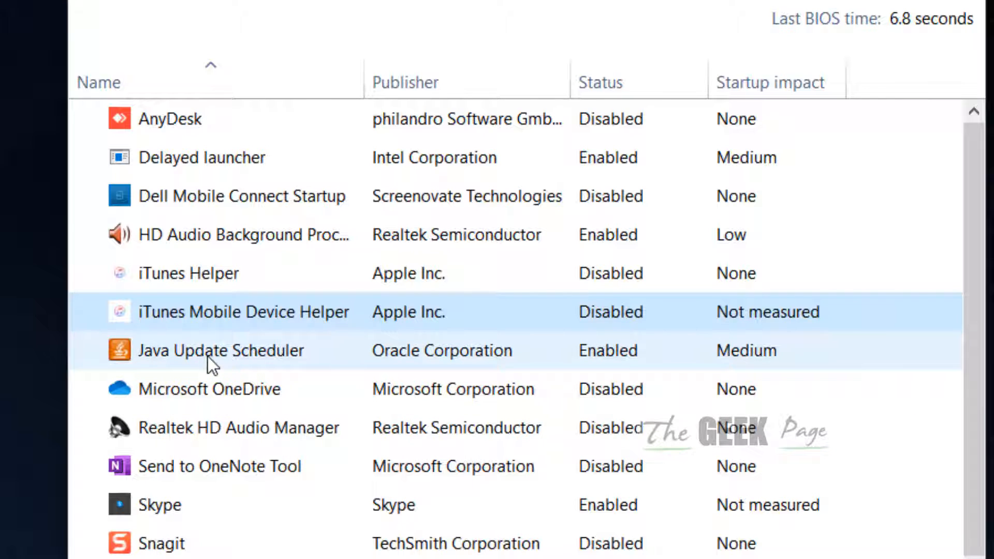
left_click(220, 350)
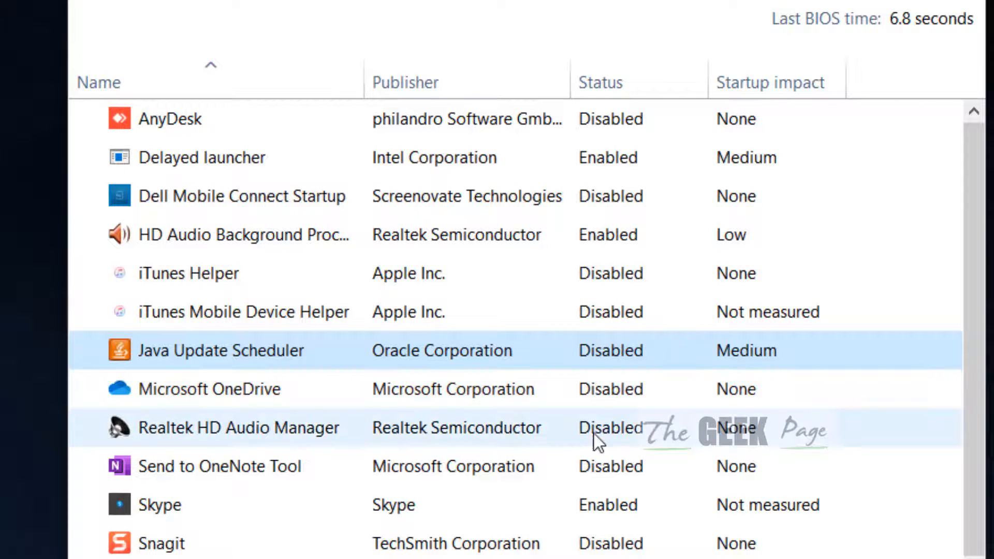
scroll("down", 3)
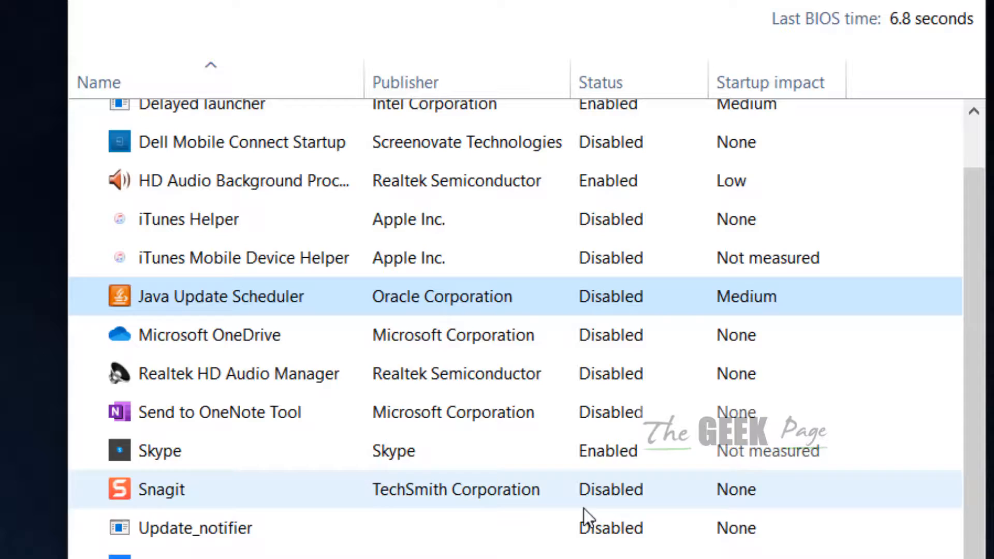